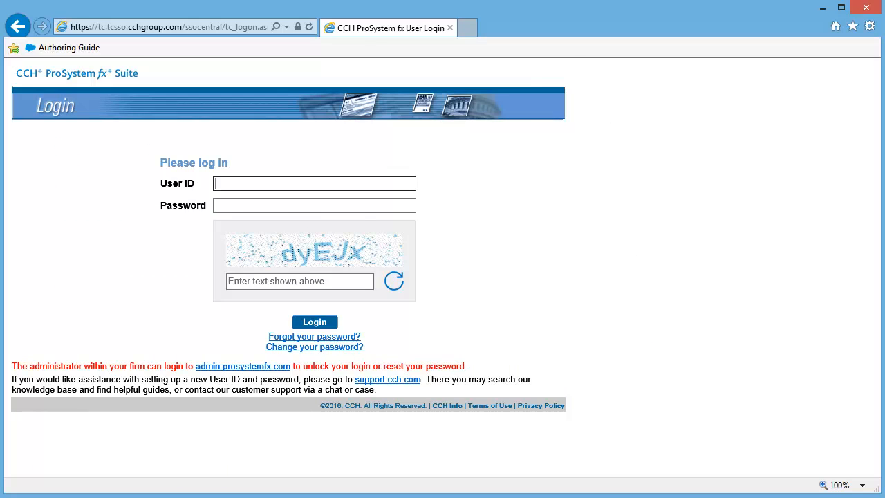
Step: Request a temporary password for user jsmith12345 with Pet's name as the security question
key(f11)
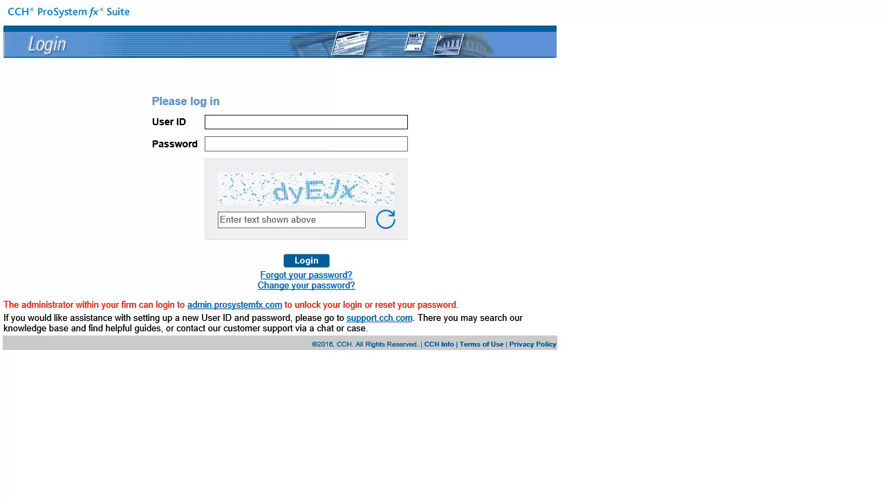
click(305, 274)
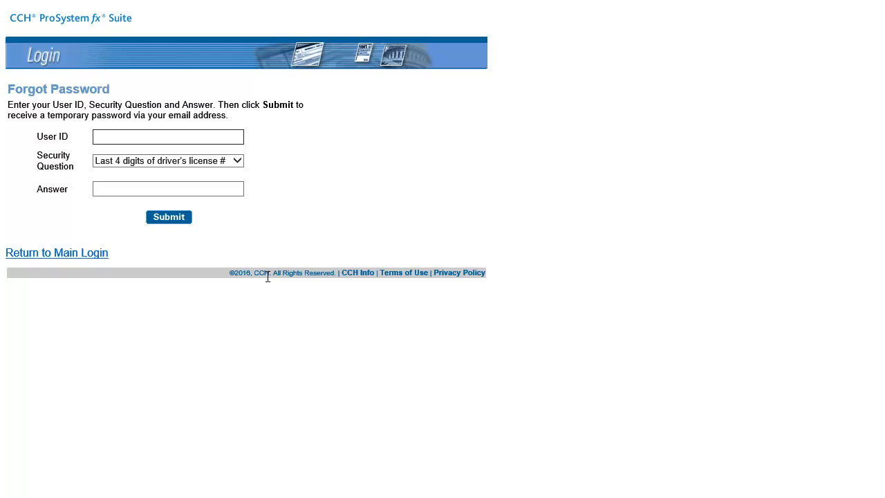
text(jsmith12345)
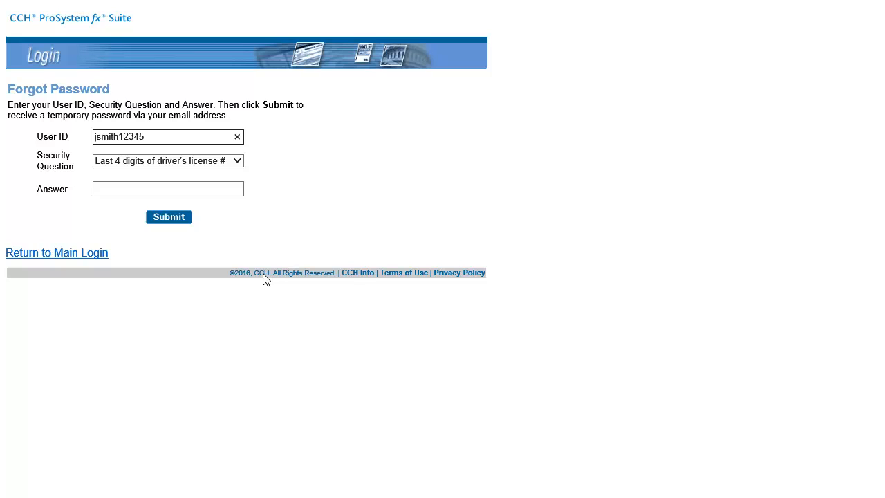
click(167, 160)
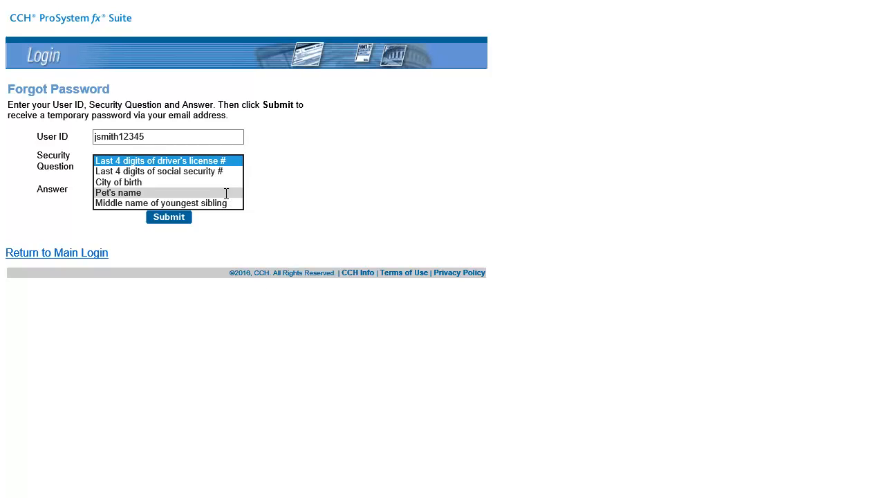
click(119, 193)
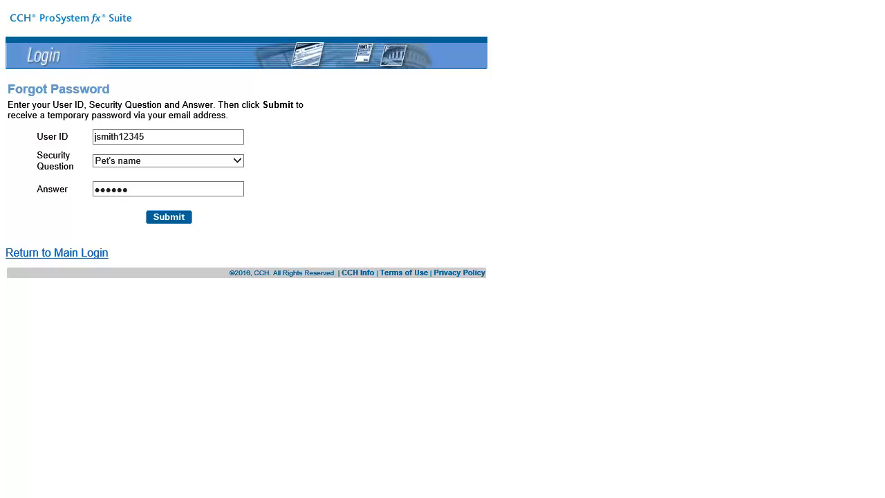
click(169, 216)
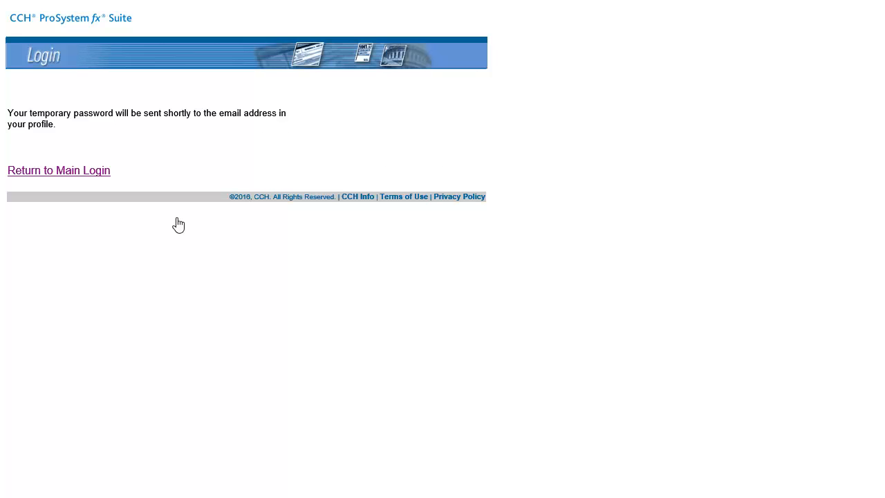
mouse_move(96, 180)
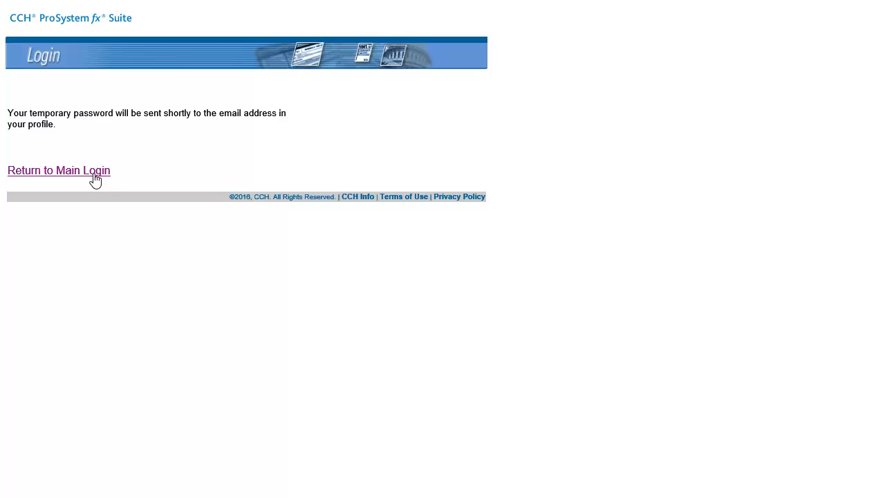
Step: Return to the main login page after the temporary-password confirmation
click(58, 170)
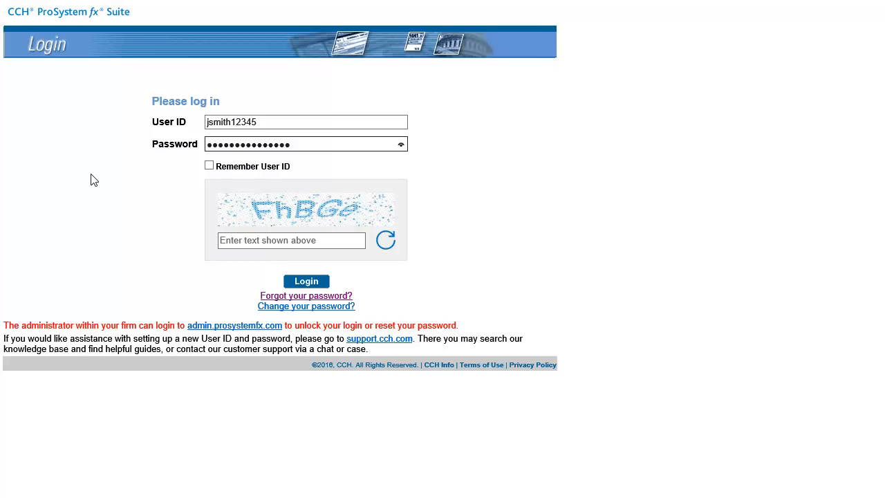
Step: Log in with the temporary password, entering captcha text FhBGe
text(FhBGe)
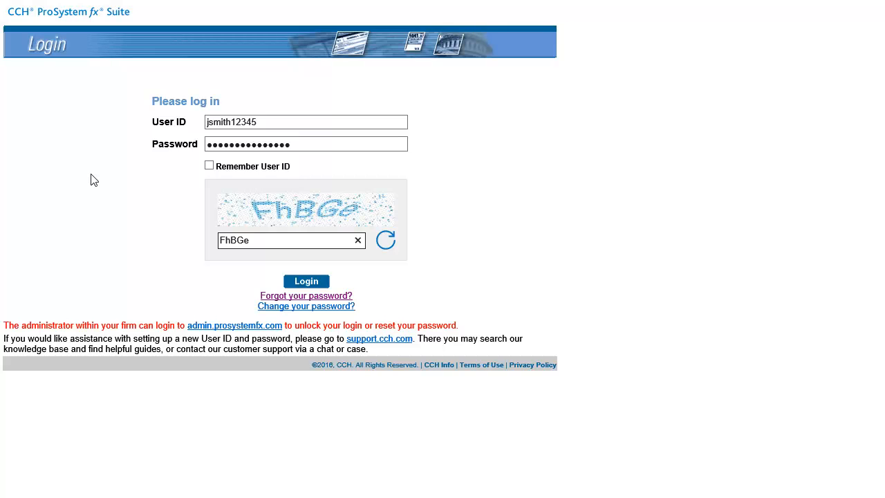
click(307, 281)
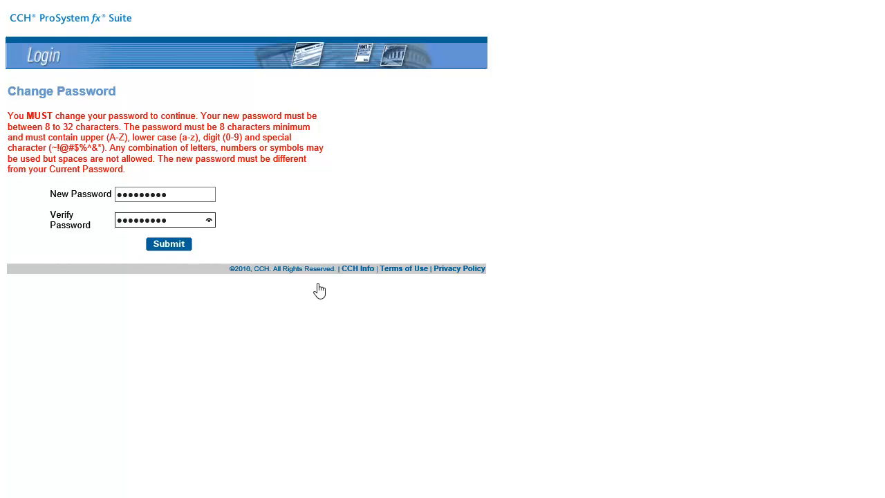
Step: Submit the new password and acknowledge the password-changed confirmation
click(169, 244)
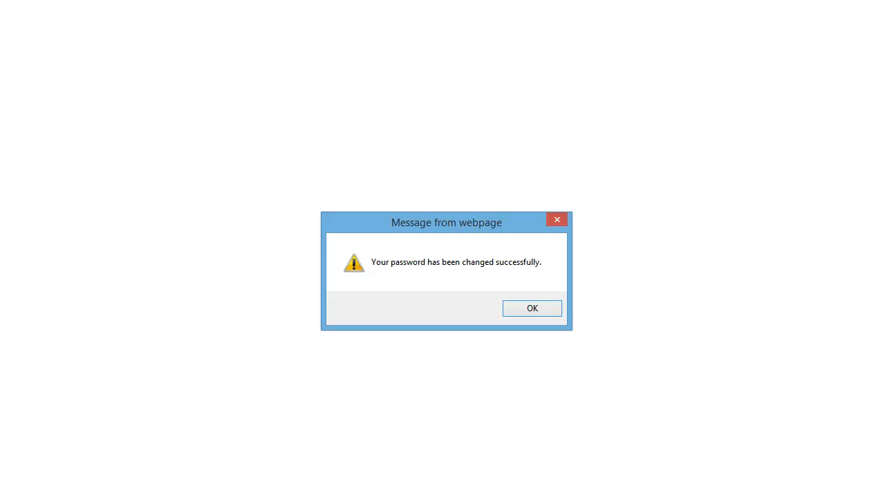
click(531, 307)
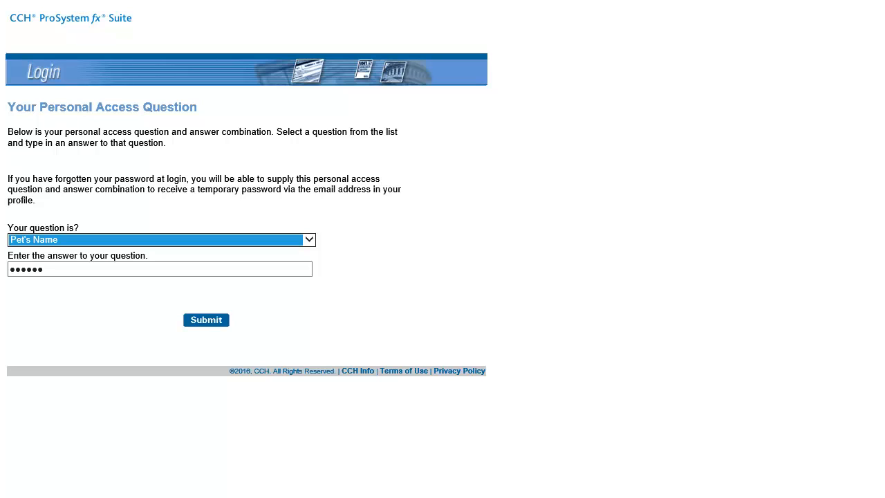
mouse_move(552, 316)
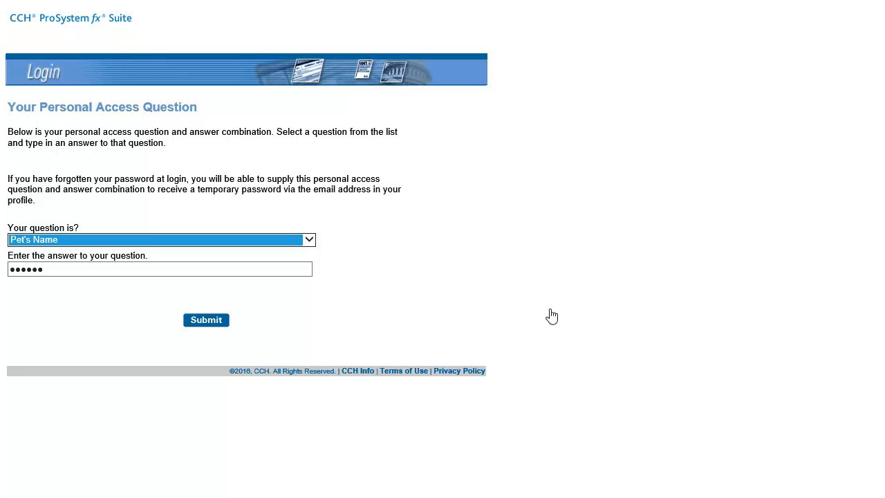